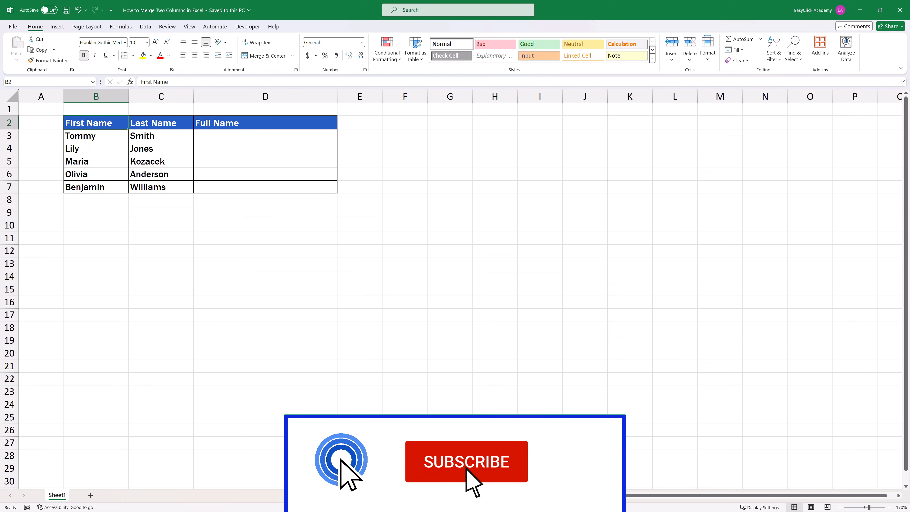
Step: Select D3, the first empty Full Name cell, as the target for the merged name
{"action": "left_click", "coordinate": [466, 461]}
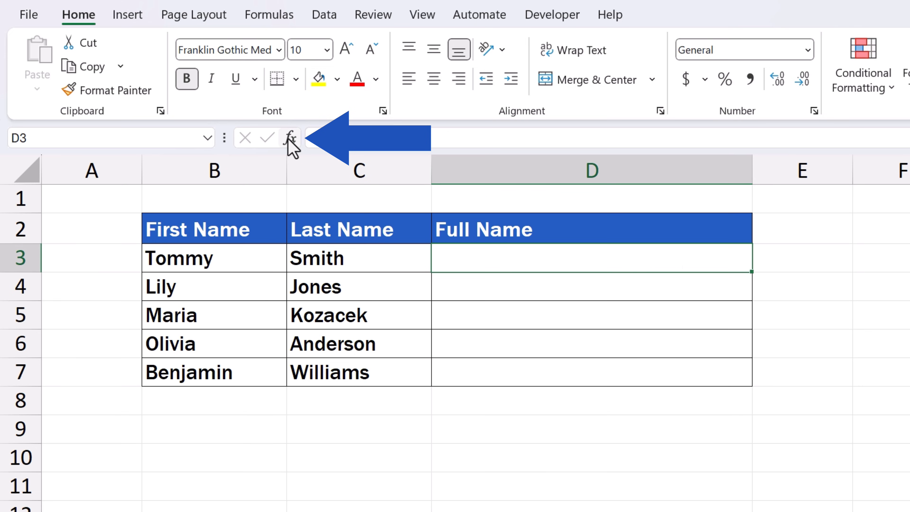
Step: Insert a CONCATENATE function into D3 by searching 'Conc' in Insert Function
{"action": "left_click", "coordinate": [289, 138]}
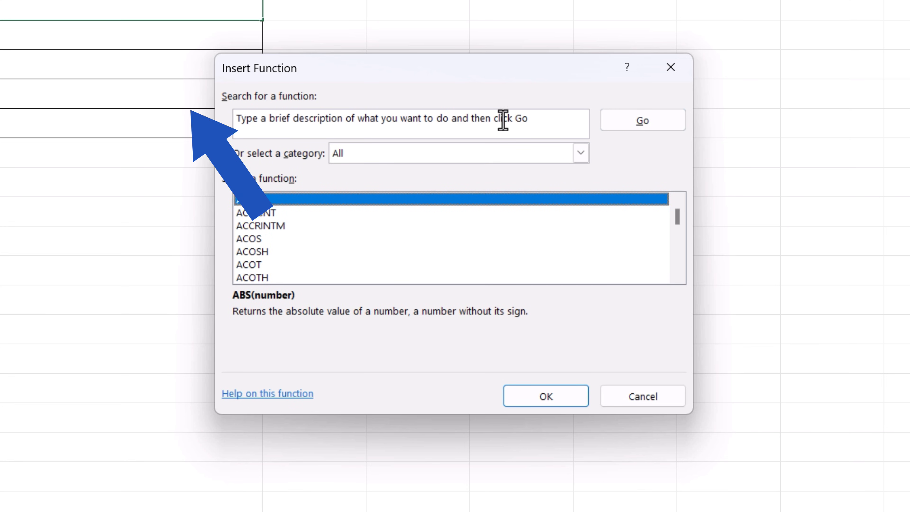
{"action": "type", "text": "Concatenate"}
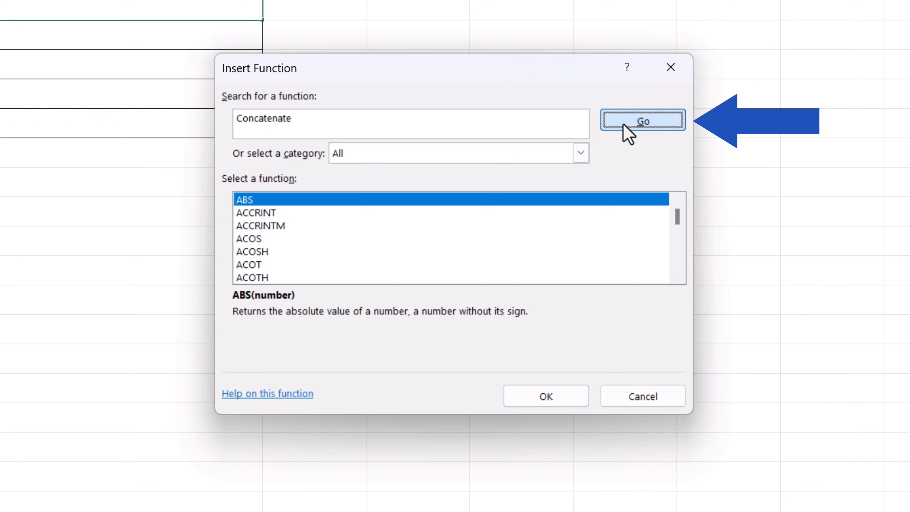
{"action": "left_click", "coordinate": [643, 121]}
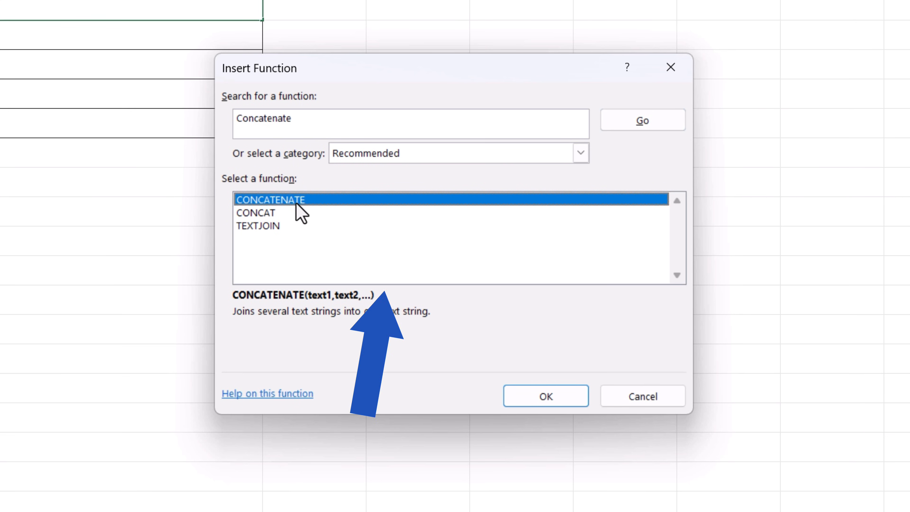
{"action": "left_click", "coordinate": [545, 396]}
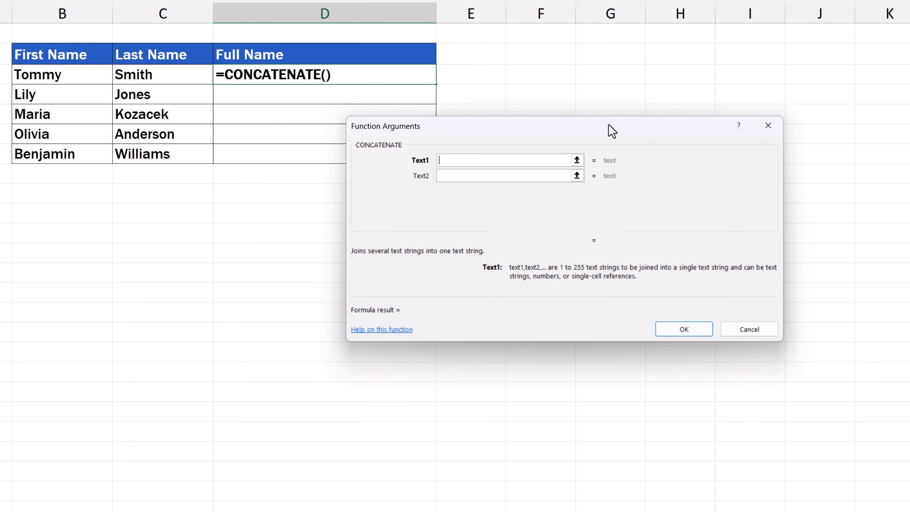
Step: Move the Function Arguments dialog aside so the name table is visible
{"action": "left_click_drag", "start_coordinate": [612, 126], "coordinate": [710, 58]}
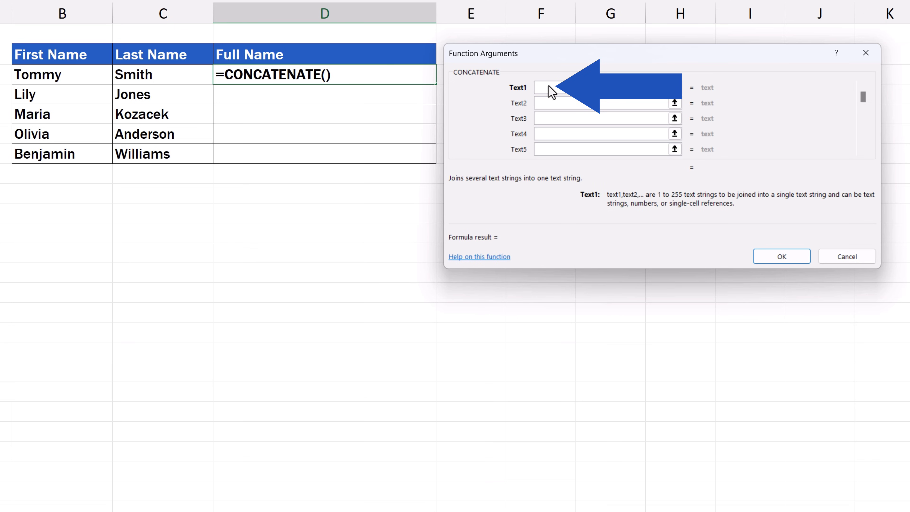
Step: Build =CONCATENATE(B3," ",C3) with arguments B3, a space, and C3, yielding Tommy Smith
{"action": "left_click", "coordinate": [545, 87]}
{"action": "type", "text": "B3"}
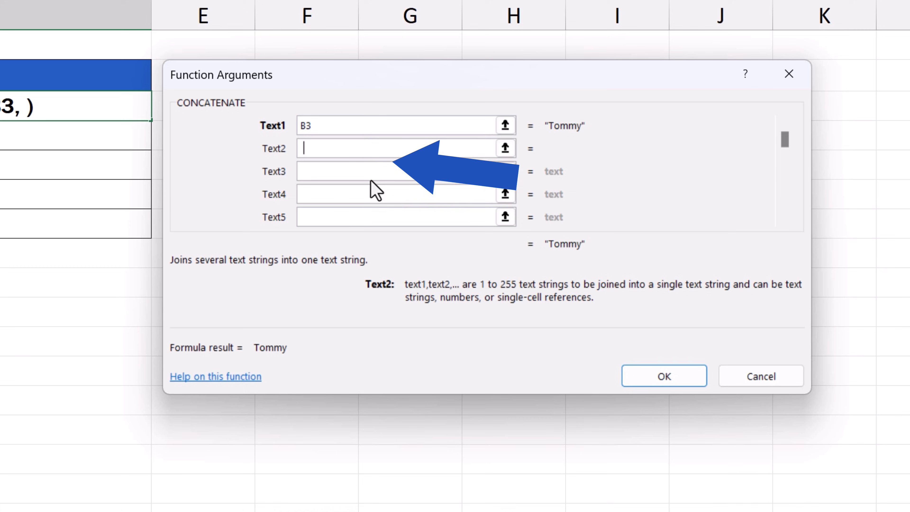
{"action": "type", "text": "\" \""}
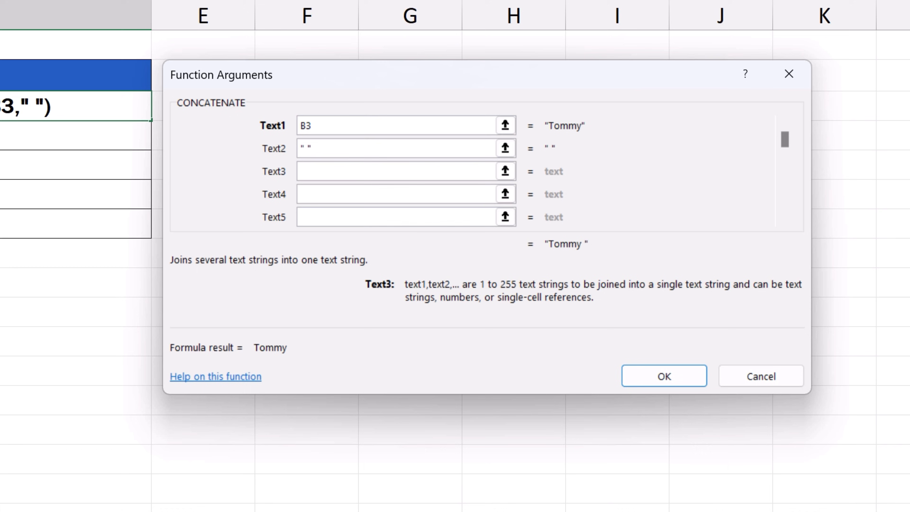
{"action": "left_click", "coordinate": [400, 170]}
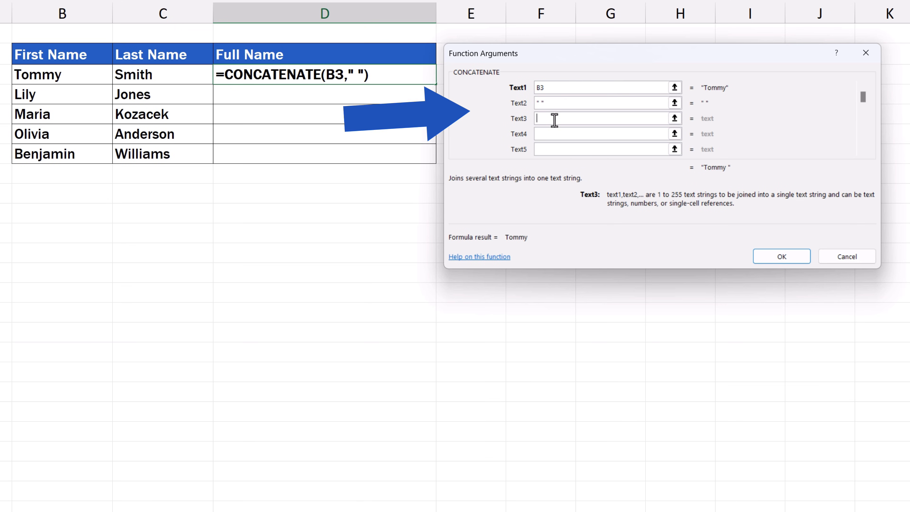
{"action": "left_click", "coordinate": [154, 75]}
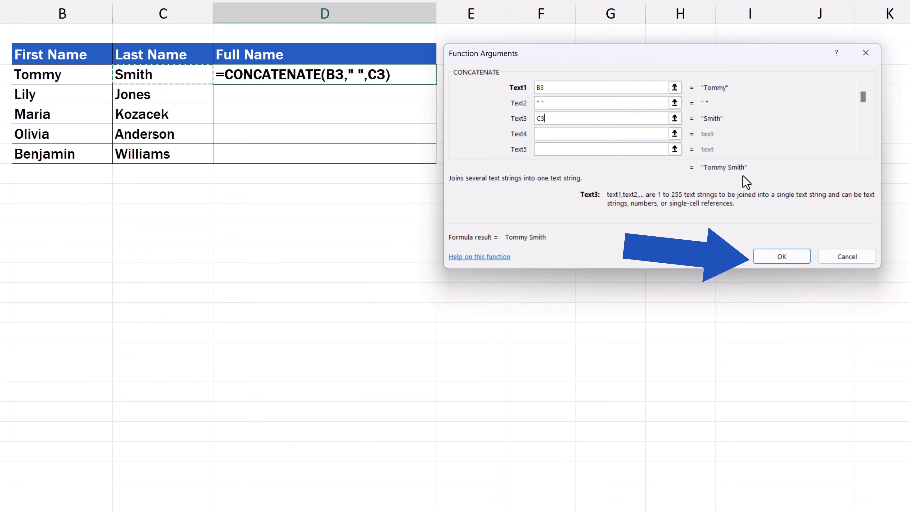
{"action": "left_click", "coordinate": [781, 256]}
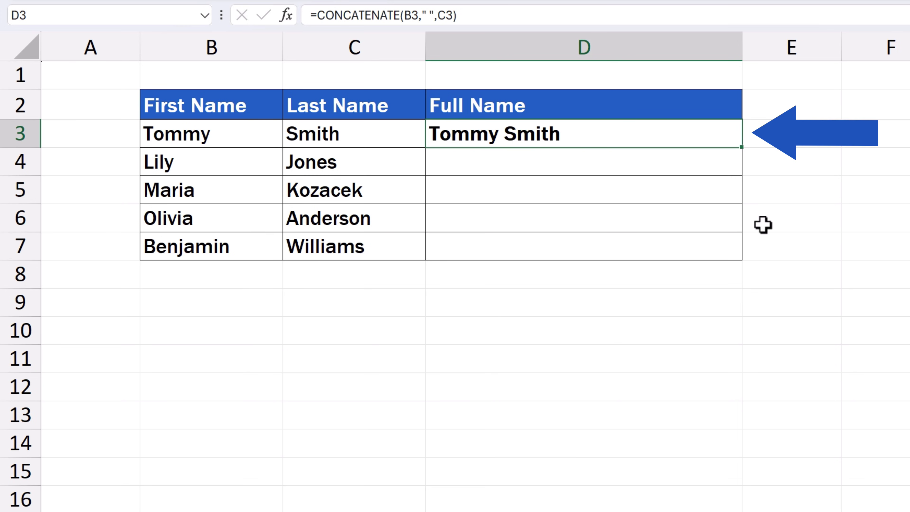
{"action": "mouse_move", "coordinate": [686, 133]}
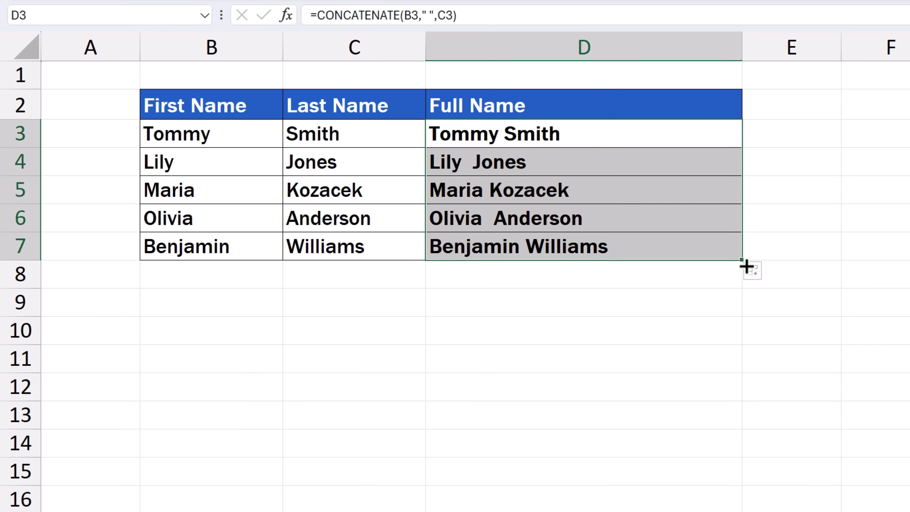
Step: Fill the formula down to D7 so every row shows its full name, e.g. =CONCATENATE(B4," ",C4)
{"action": "left_click", "coordinate": [584, 340]}
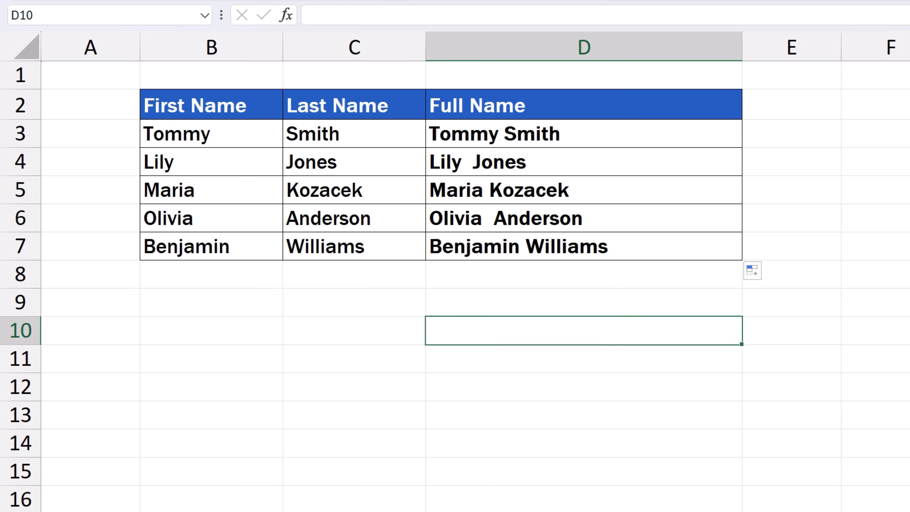
{"action": "type", "text": "=CONCATENATE(B4,\" \",C4)"}
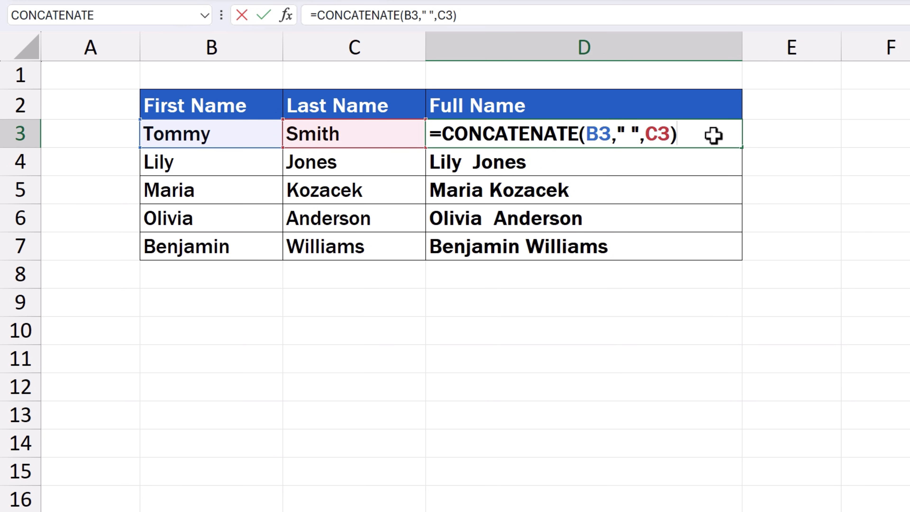
Step: Leave the D3 and D6 formulas, then change B3 from Tommy to John so D3 reads John Smith
{"action": "key", "text": "Enter"}
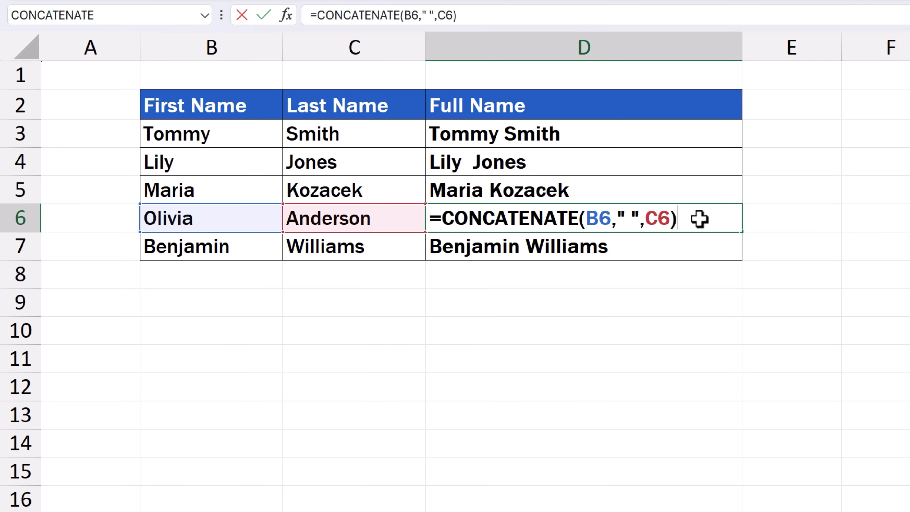
{"action": "key", "text": "Enter"}
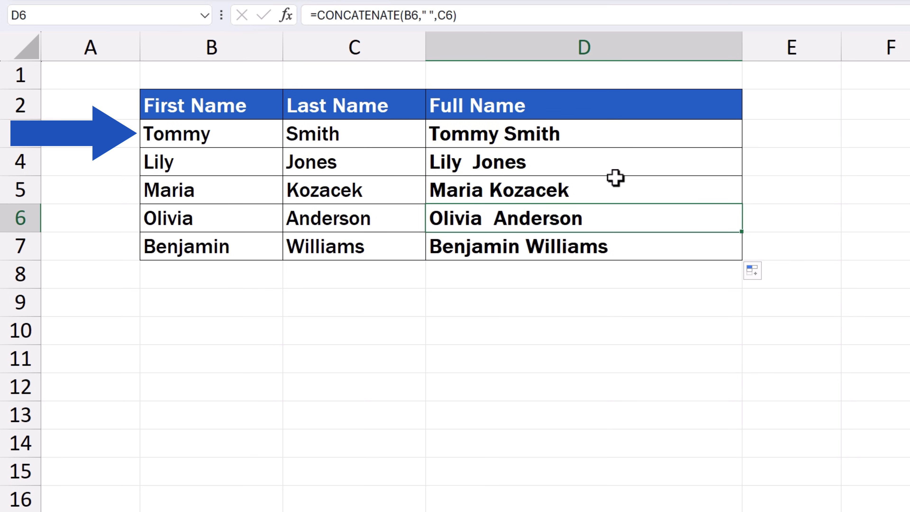
{"action": "double_click", "coordinate": [176, 134]}
{"action": "type", "text": "John"}
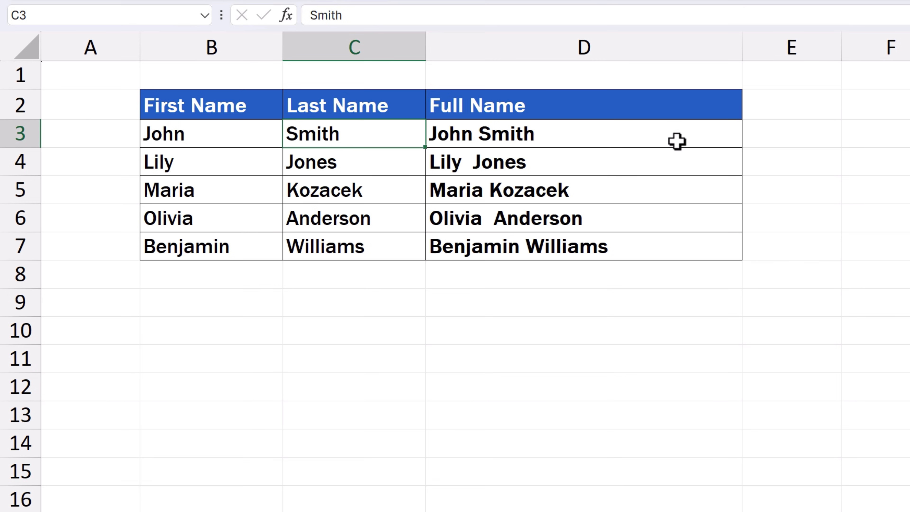
Step: Copy D3:D7 and paste it back via Paste Special as plain values
{"action": "left_click", "coordinate": [568, 133]}
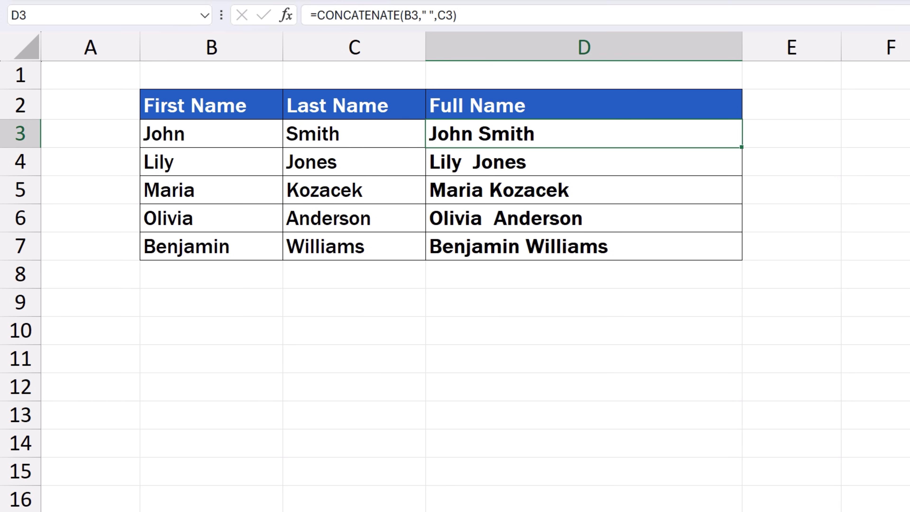
{"action": "left_click_drag", "start_coordinate": [583, 134], "coordinate": [583, 218]}
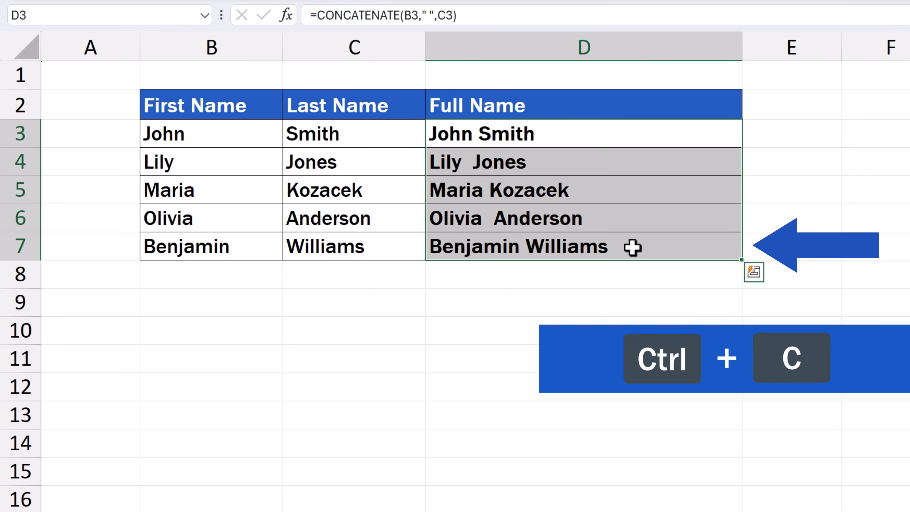
{"action": "key", "text": "Ctrl+c"}
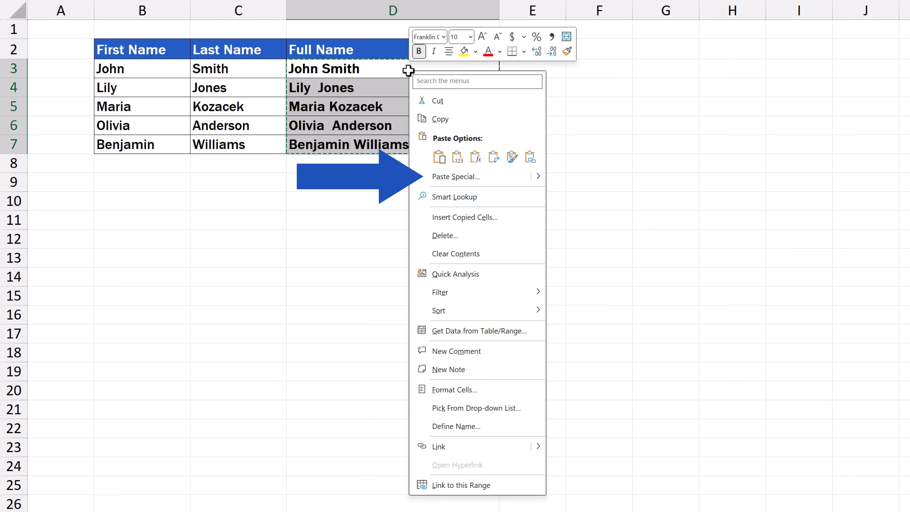
{"action": "mouse_move", "coordinate": [538, 176]}
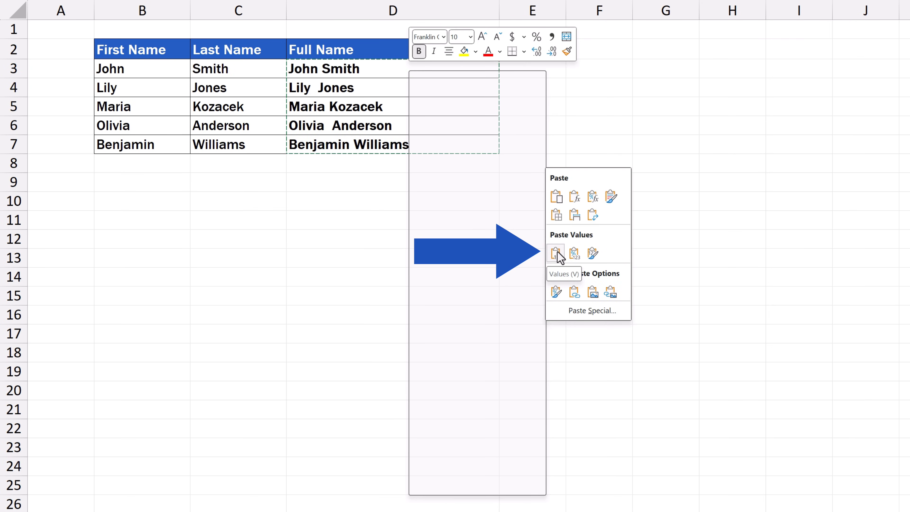
{"action": "left_click", "coordinate": [555, 253]}
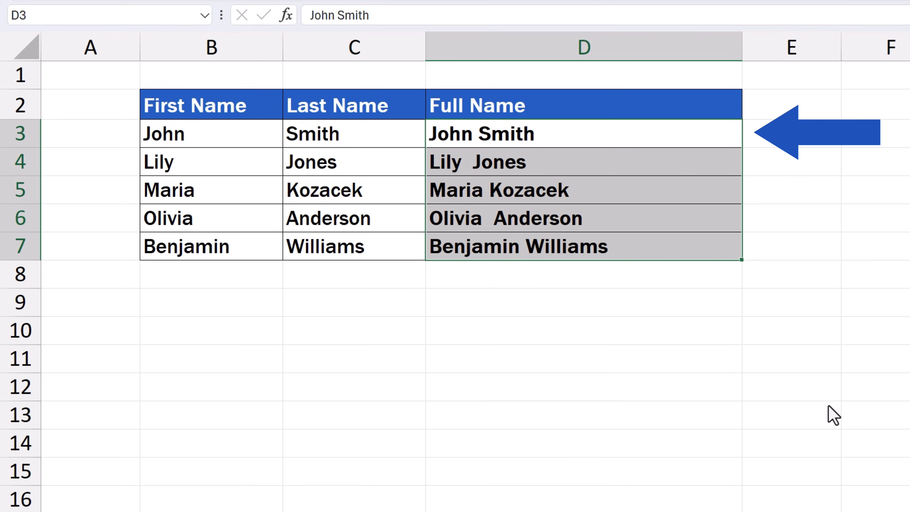